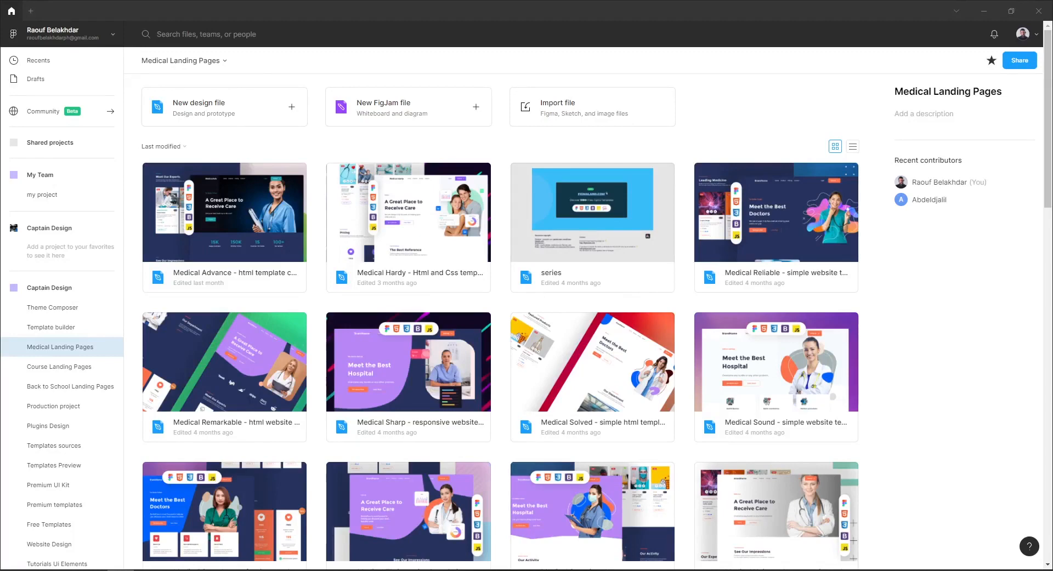
mouse_move(100, 329)
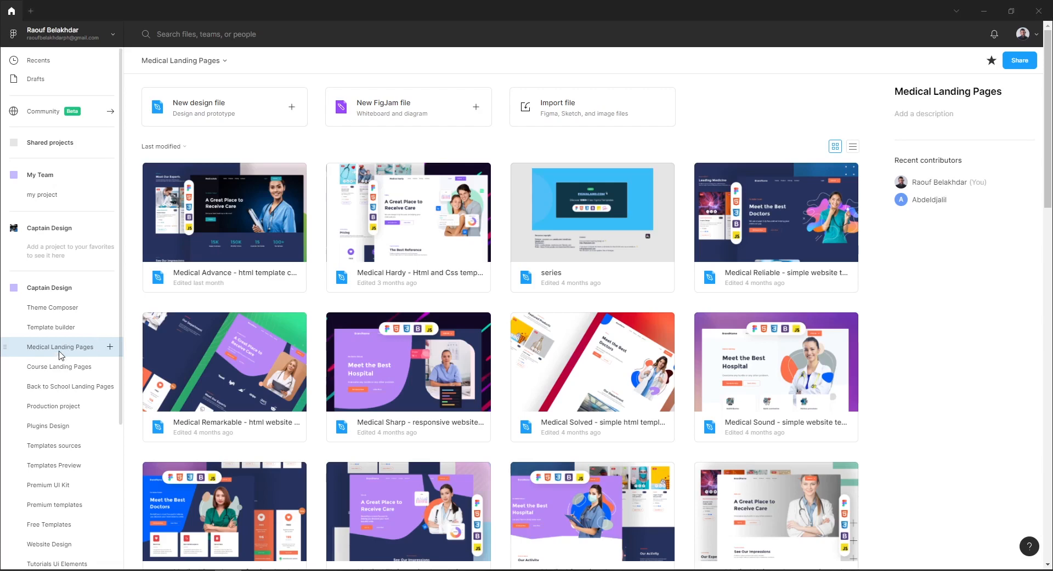
mouse_move(29, 352)
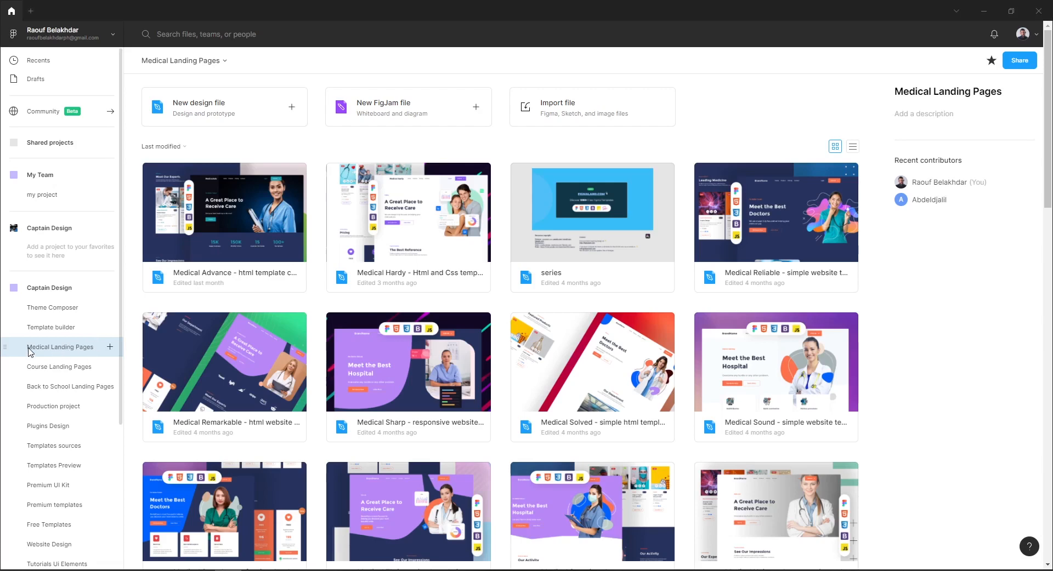
mouse_move(123, 336)
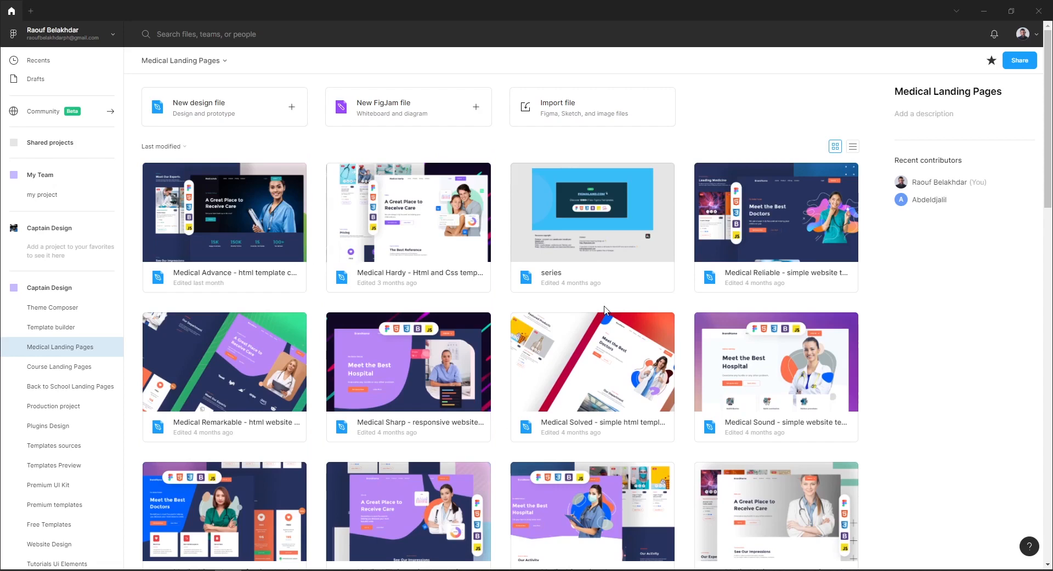
mouse_move(691, 303)
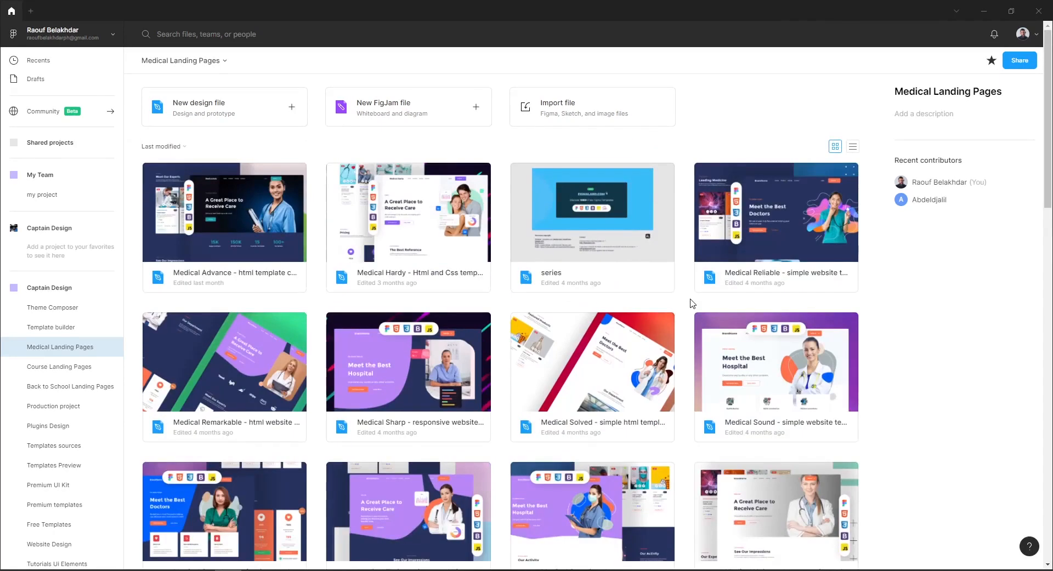
- Pin the Medical Thrive file to the Medical Landing Pages project via its context menu
scroll("down", 3)
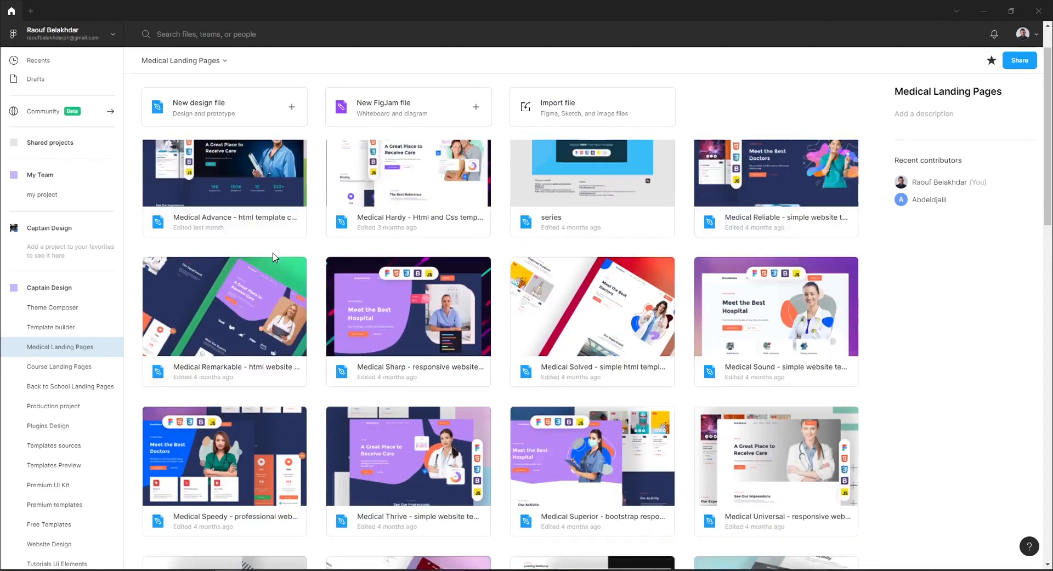
scroll("down", 3)
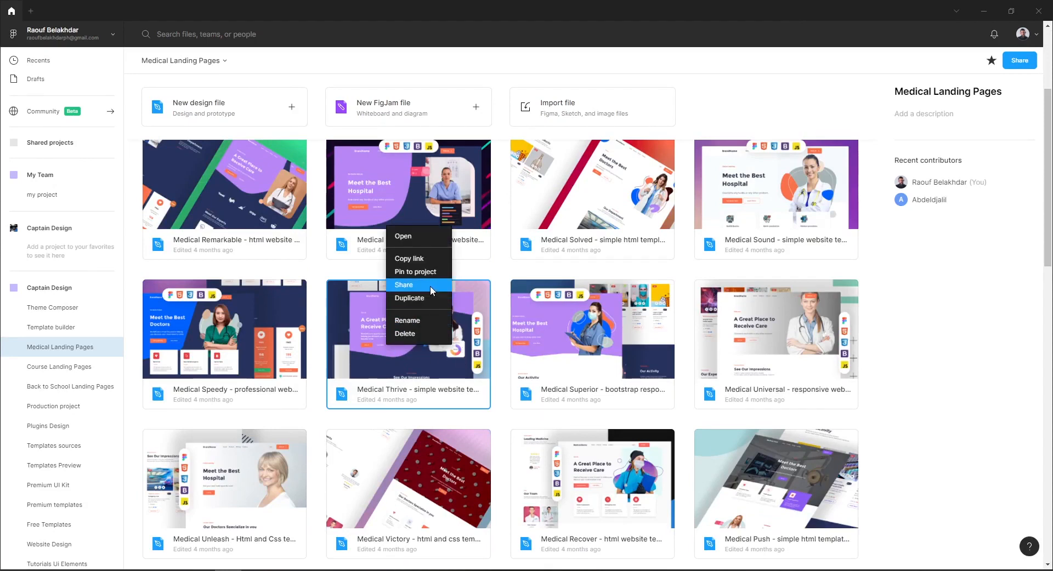
mouse_move(422, 272)
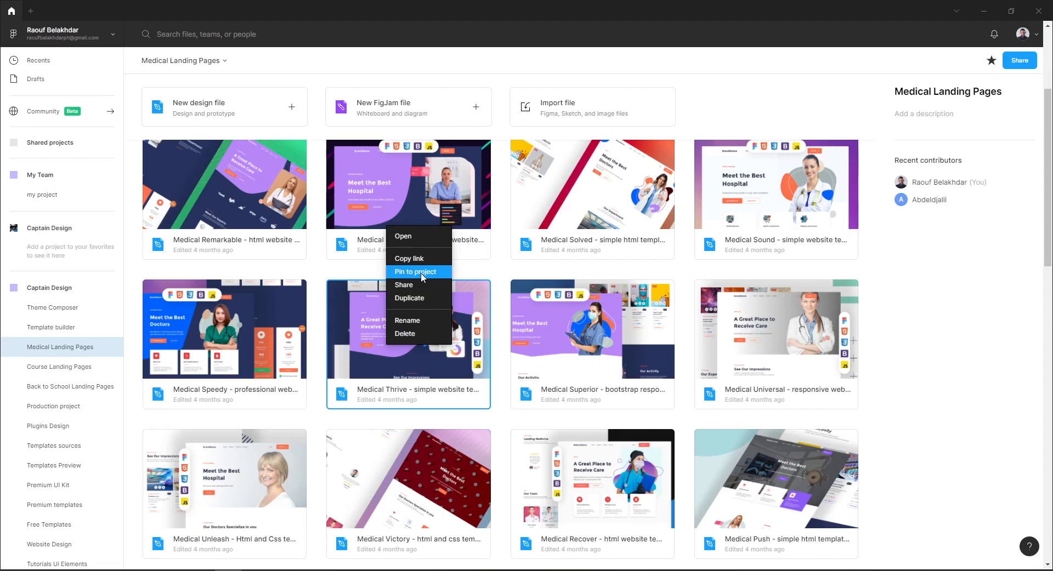
left_click(418, 272)
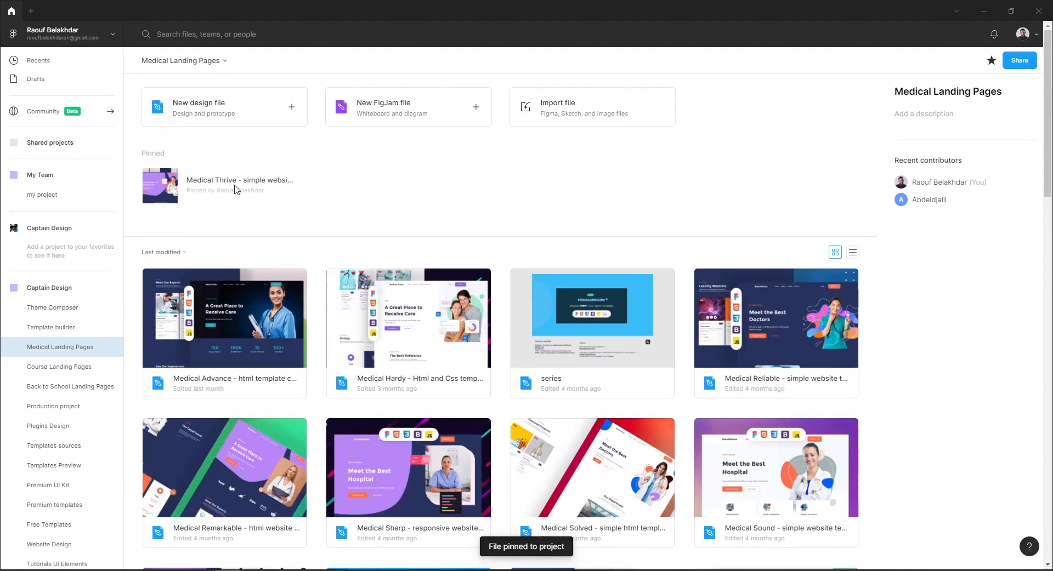
mouse_move(230, 212)
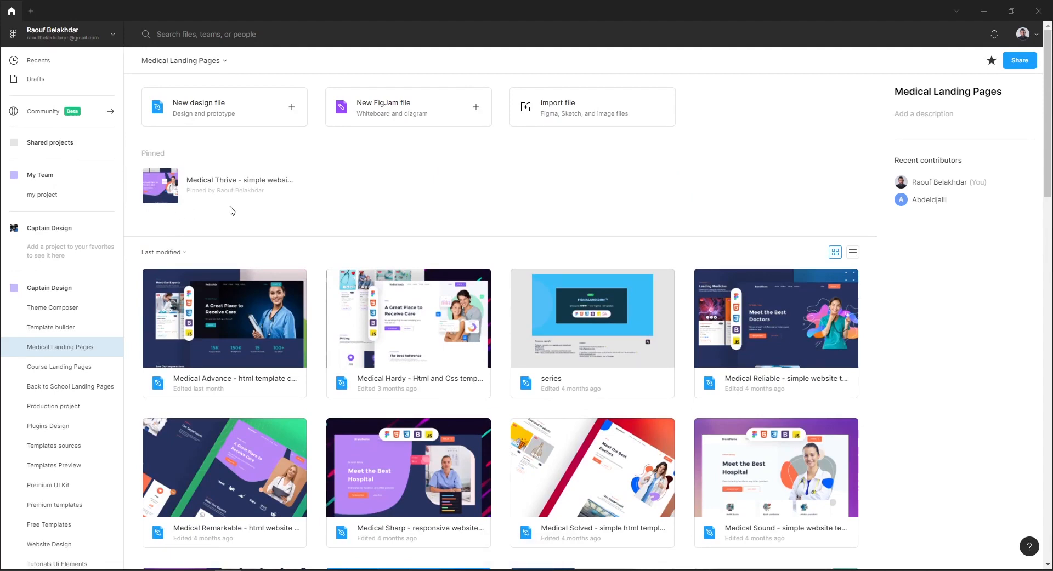
- Pin the Medical Solved file to the project from its thumbnail's context menu
scroll("down", 3)
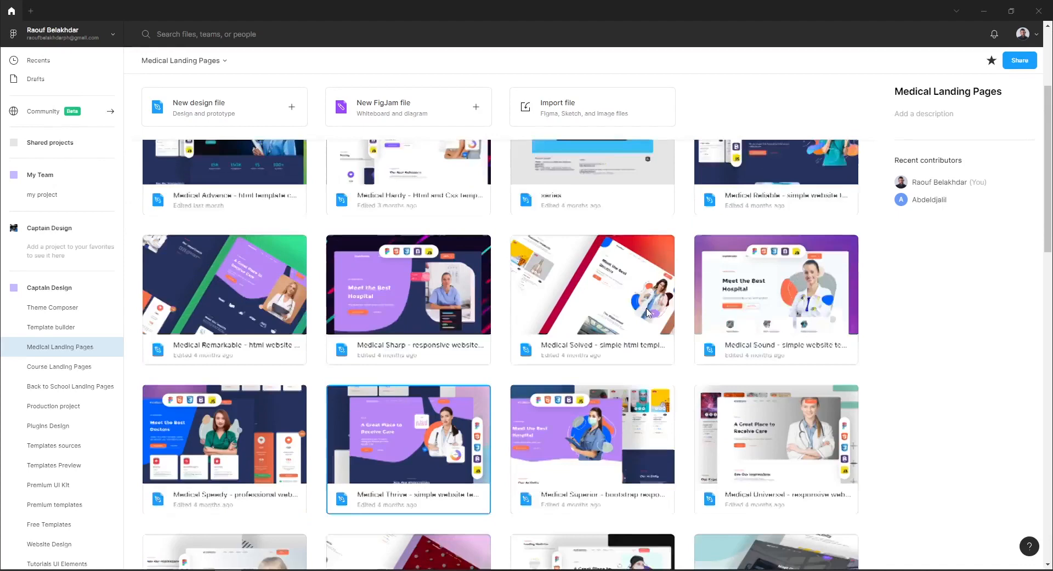
right_click(592, 300)
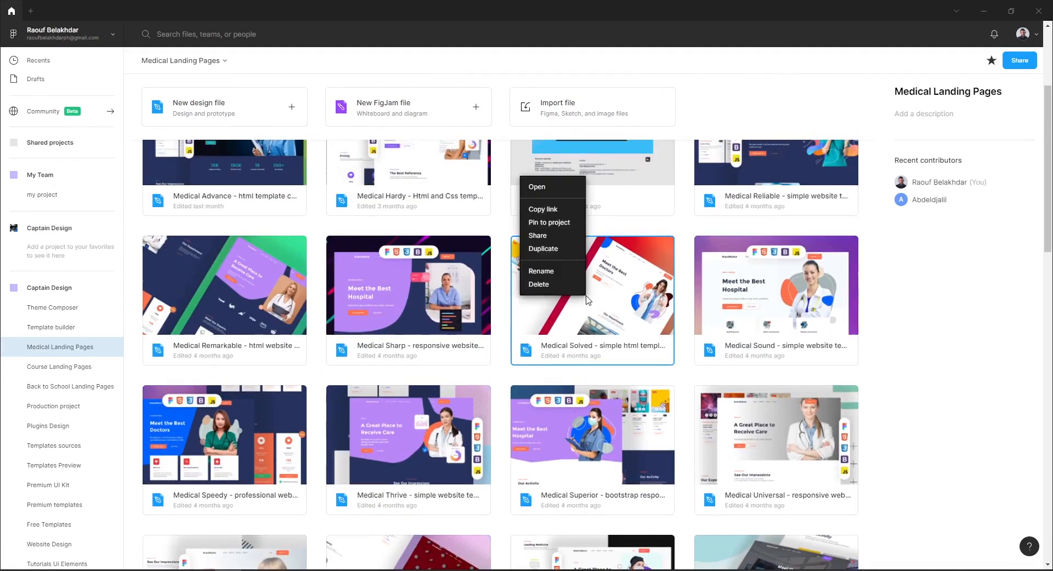
mouse_move(550, 222)
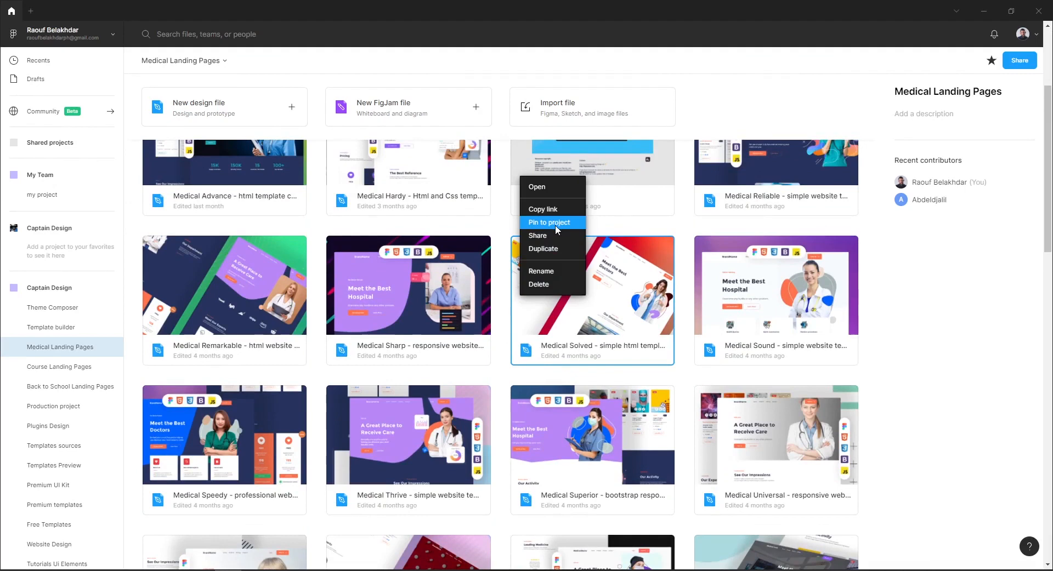
left_click(548, 222)
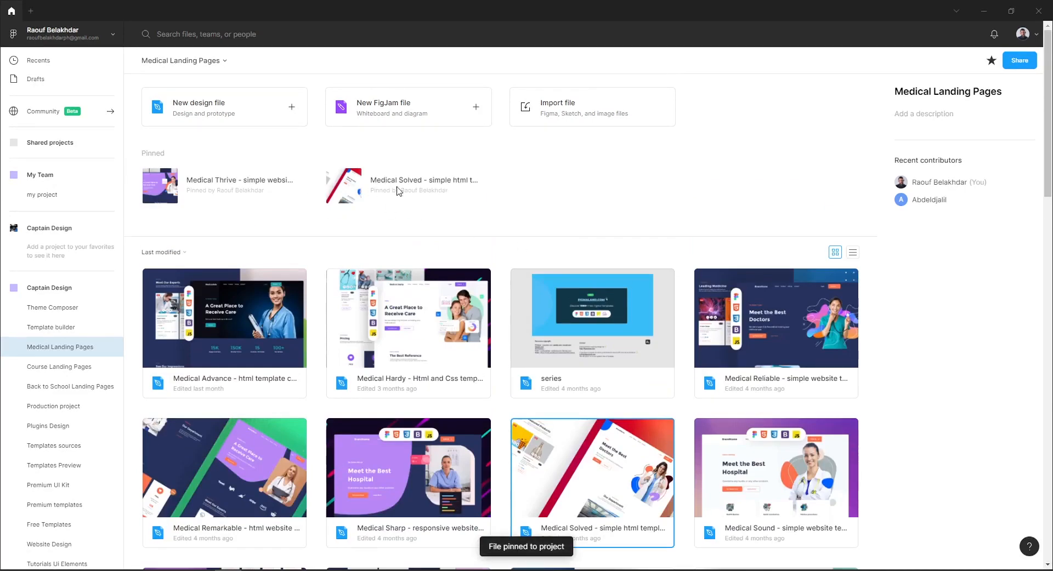
mouse_move(324, 229)
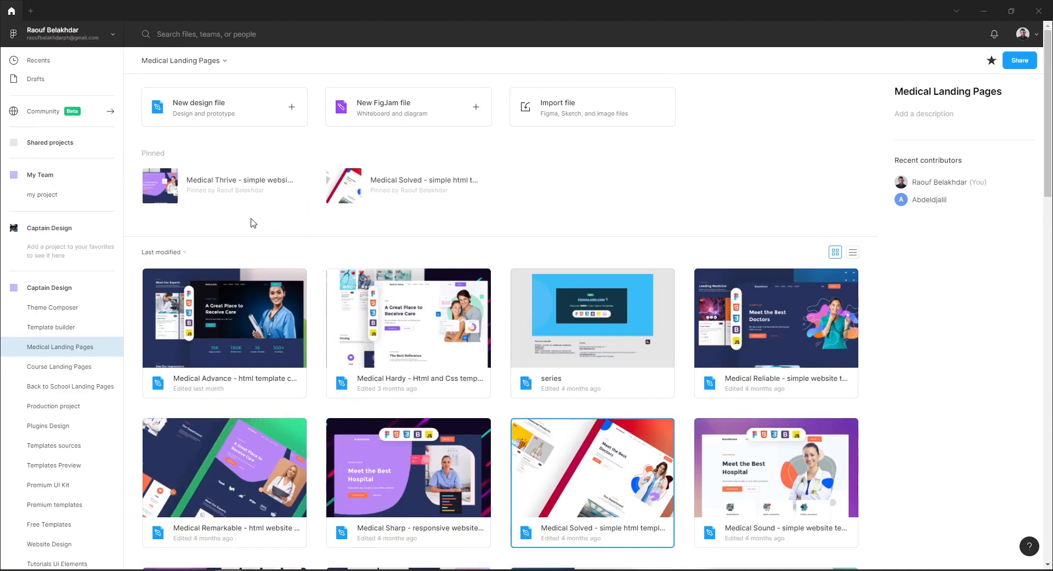
mouse_move(125, 315)
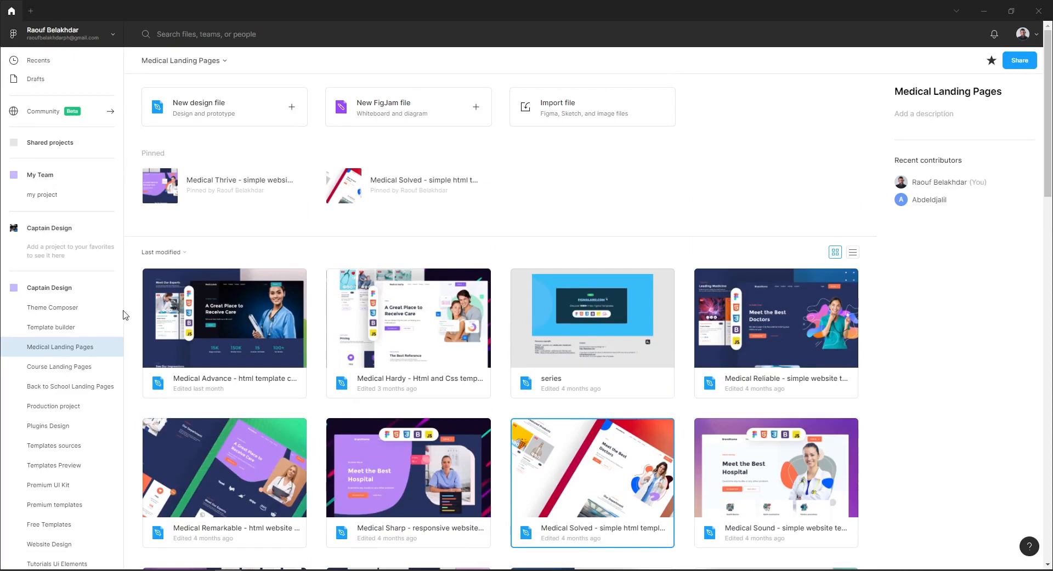